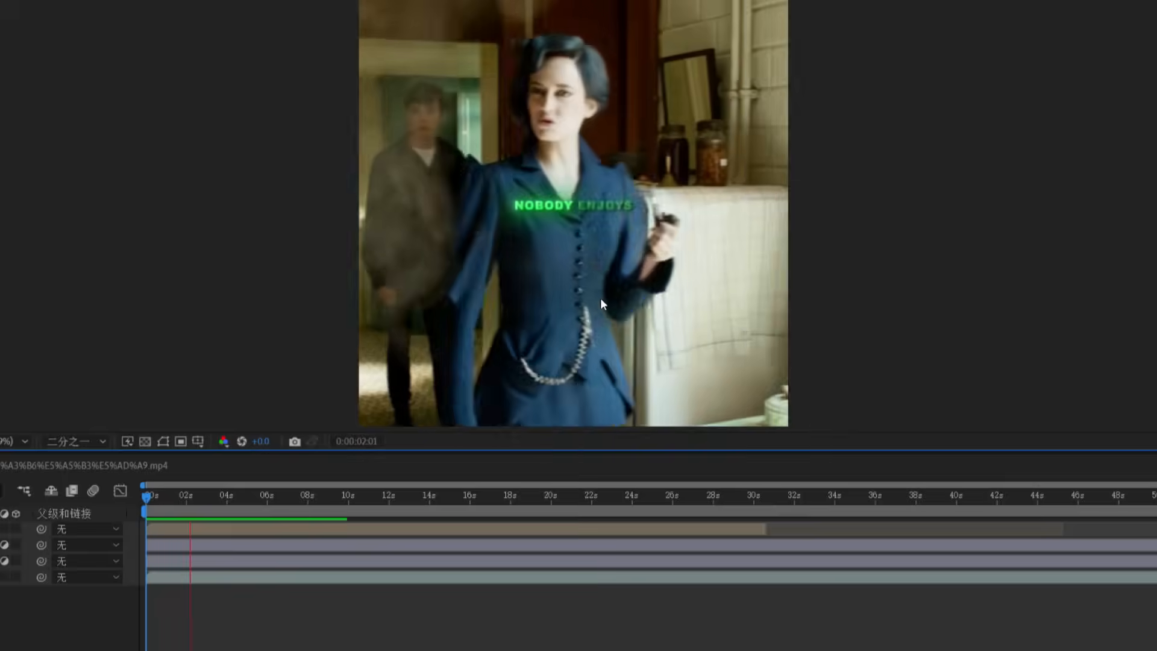
- Restyle the subtitle text layers to bold white lettering over a red highlight
{"action": "left_click", "coordinate": [369, 496]}
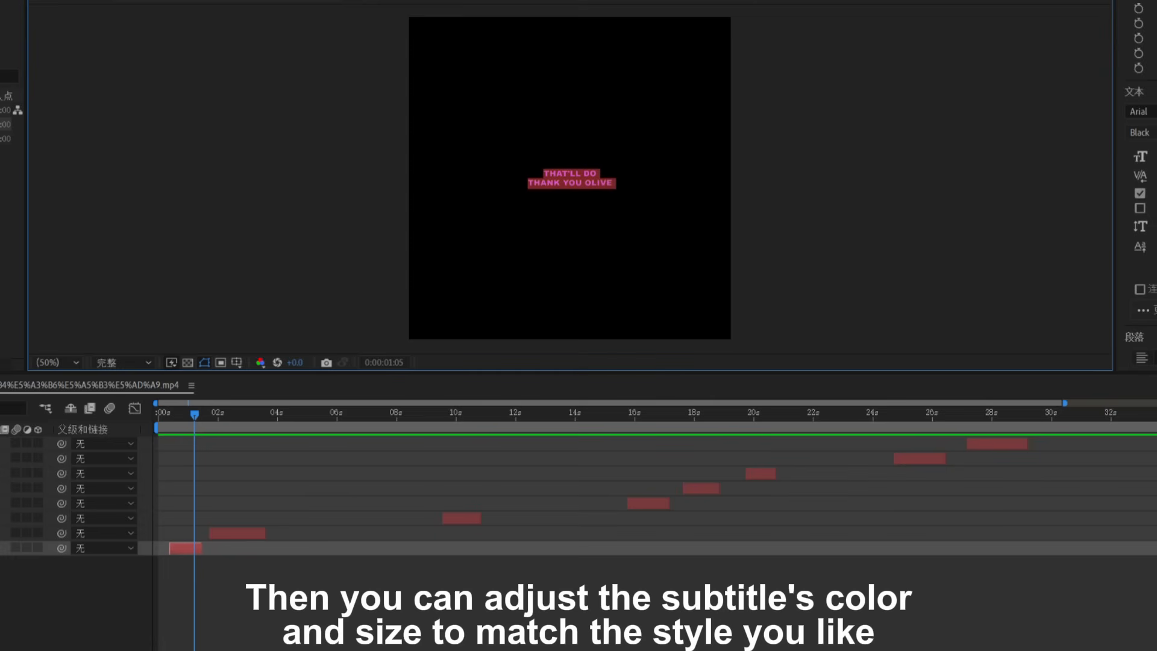
{"action": "left_click", "coordinate": [571, 180]}
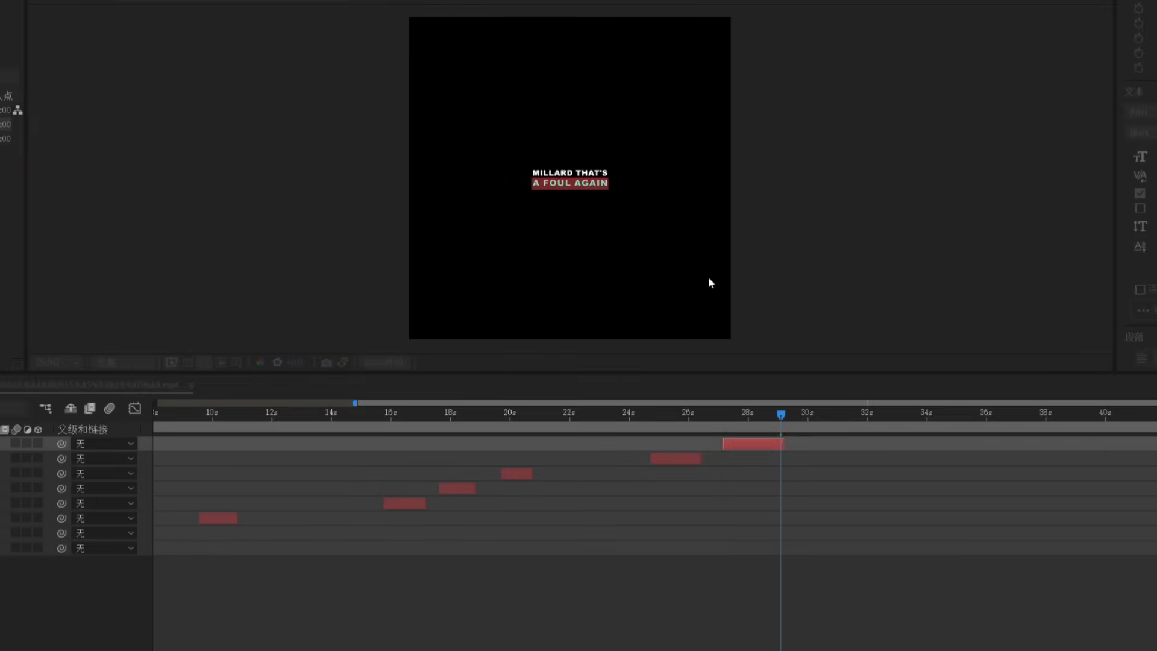
- Search Effects & Presets for '发光' (Glow) to apply to the subtitle layers
{"action": "left_click", "coordinate": [228, 413]}
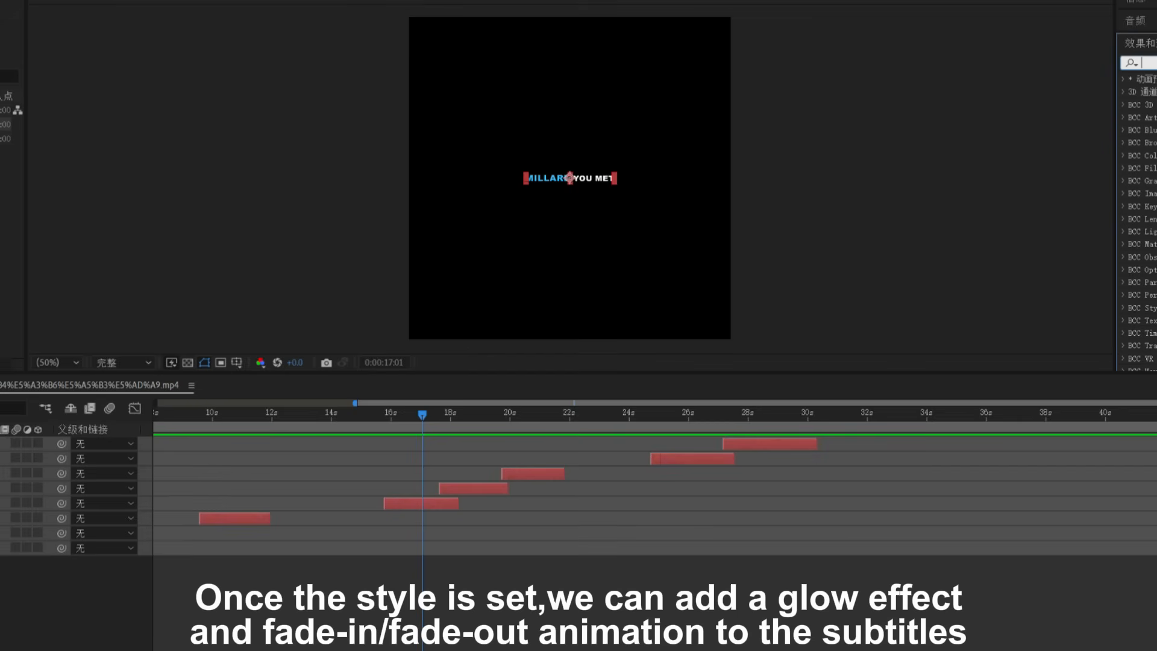
{"action": "type", "text": "发光"}
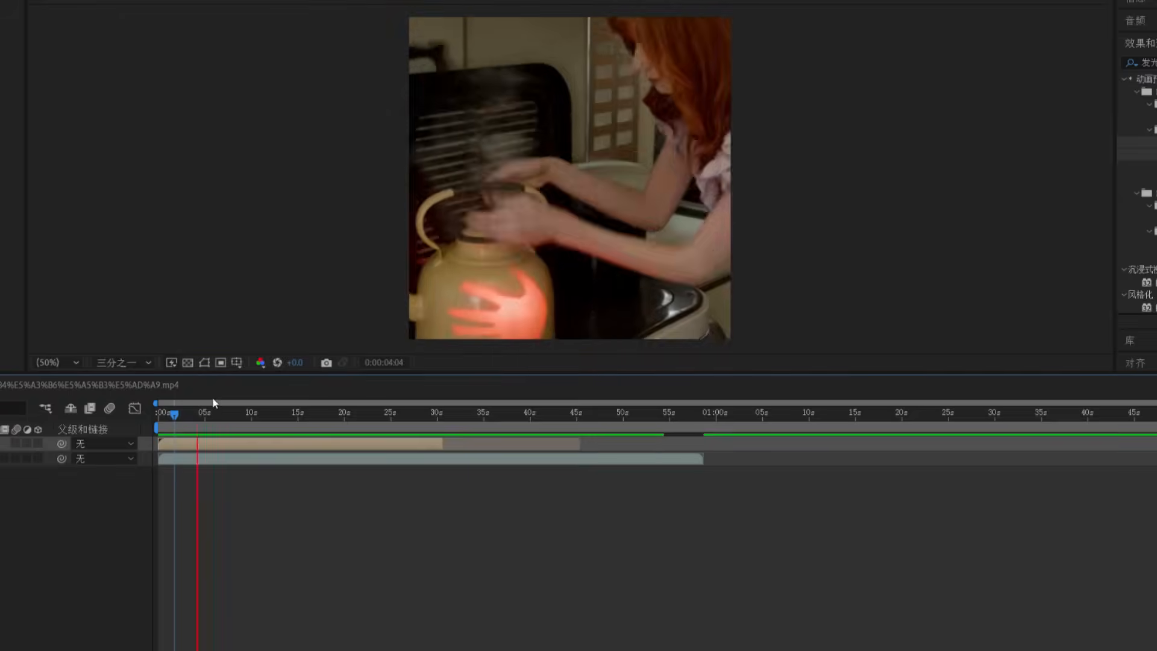
- Scrub the main comp timeline to verify subtitles appear in sync over the footage
{"action": "left_click", "coordinate": [240, 416]}
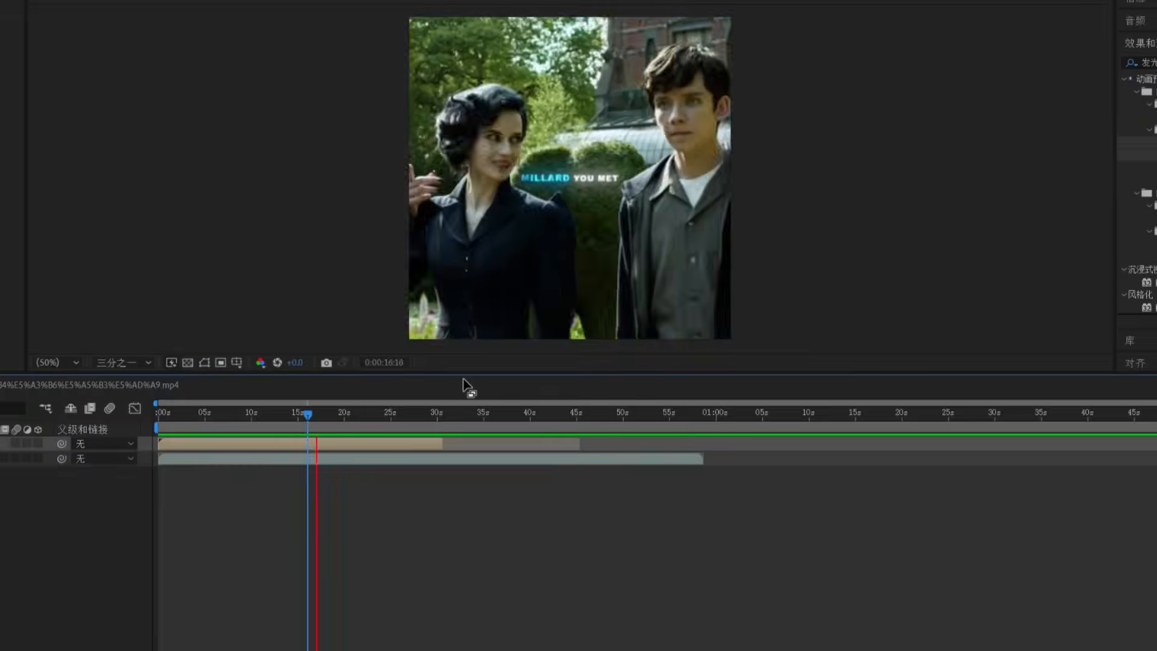
{"action": "left_click", "coordinate": [408, 412]}
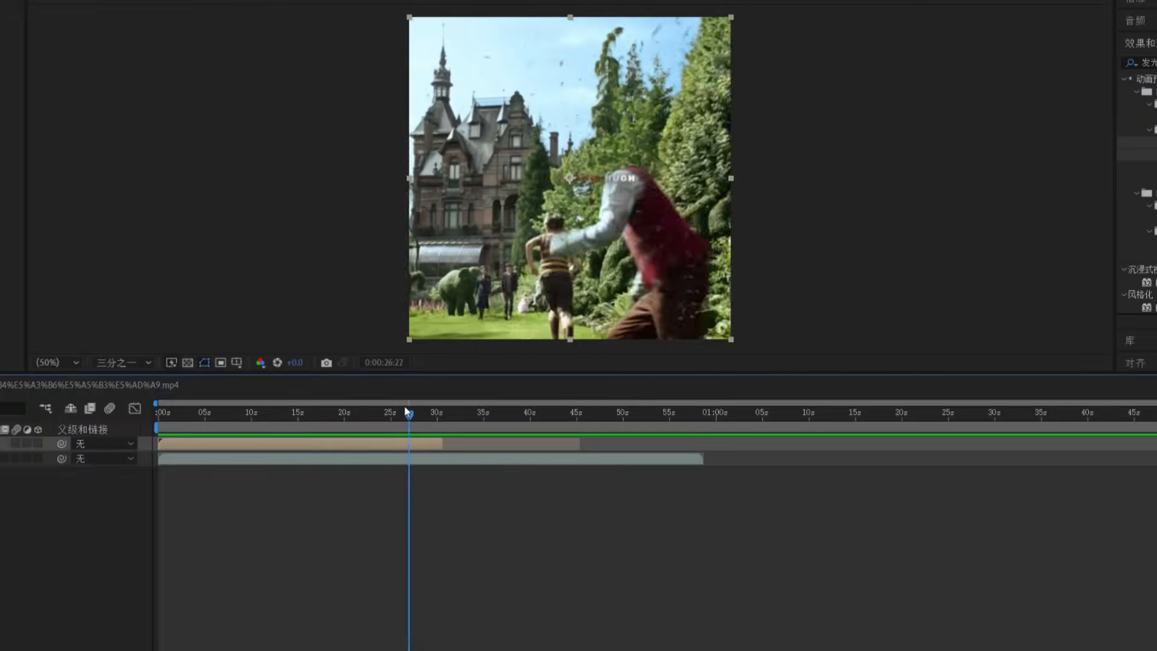
{"action": "left_click_drag", "start_coordinate": [408, 415], "coordinate": [384, 416]}
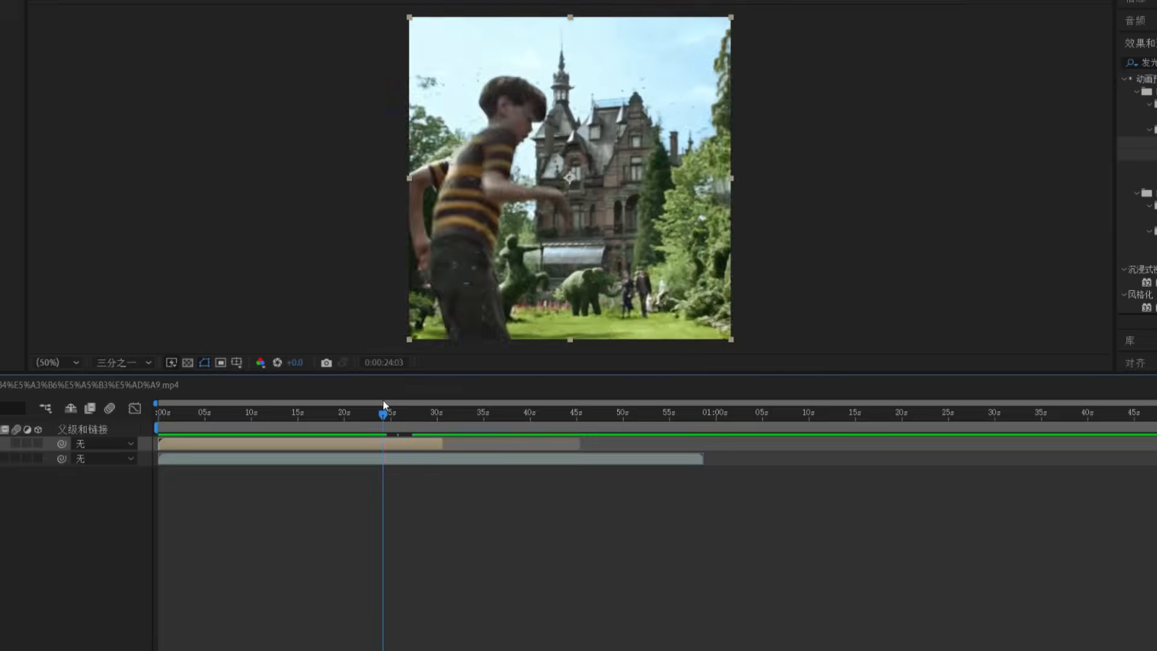